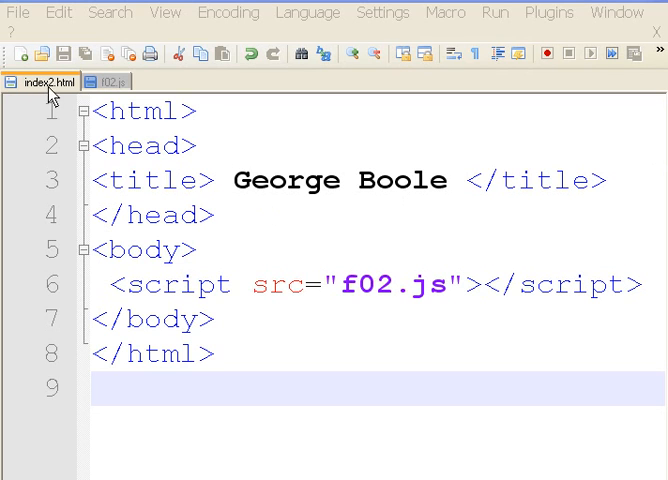
mouse_move(166, 182)
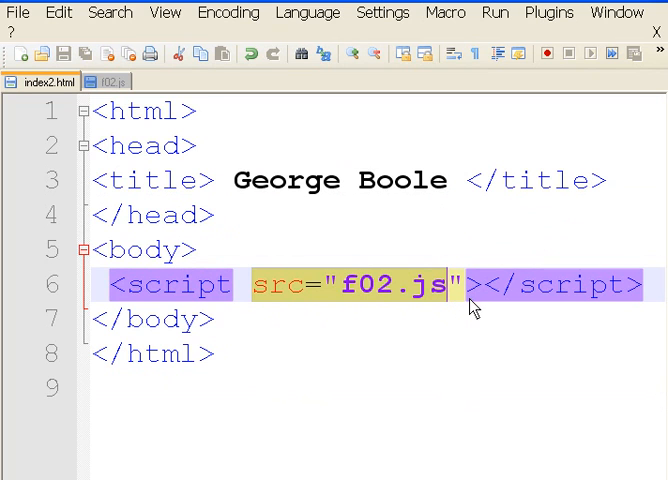
Point out the script tag loading f02.js in index2.html, then view the f02.js script.
left_click(228, 318)
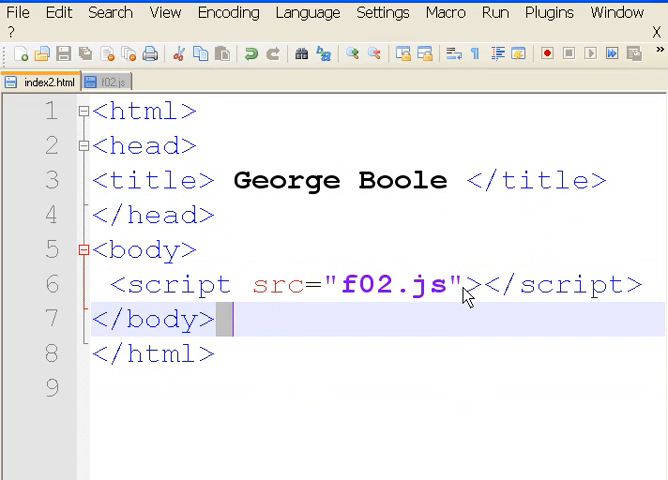
mouse_move(225, 232)
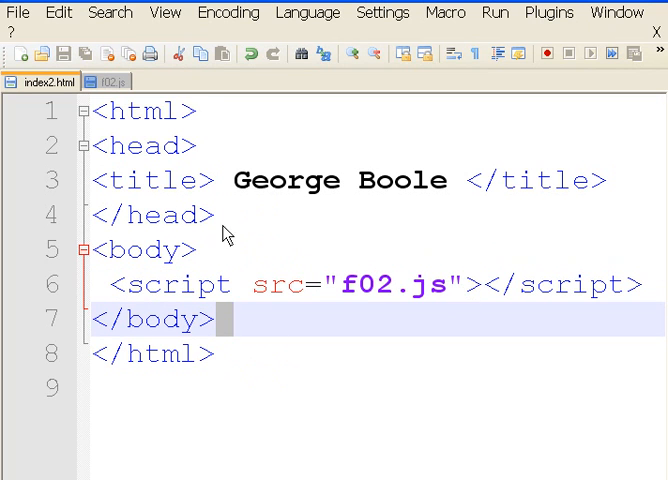
left_click(105, 82)
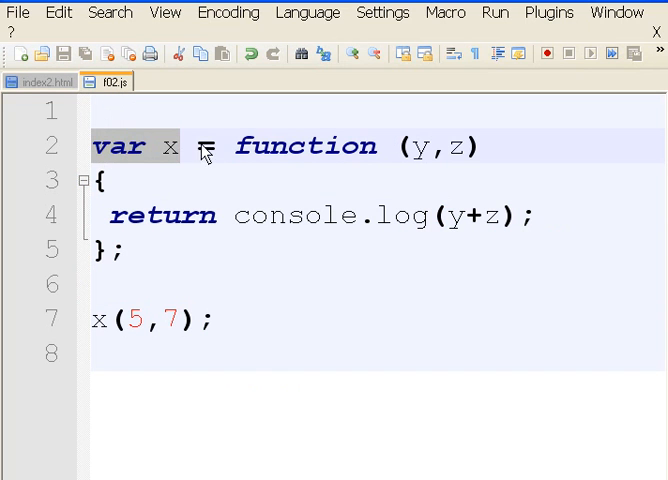
double_click(308, 147)
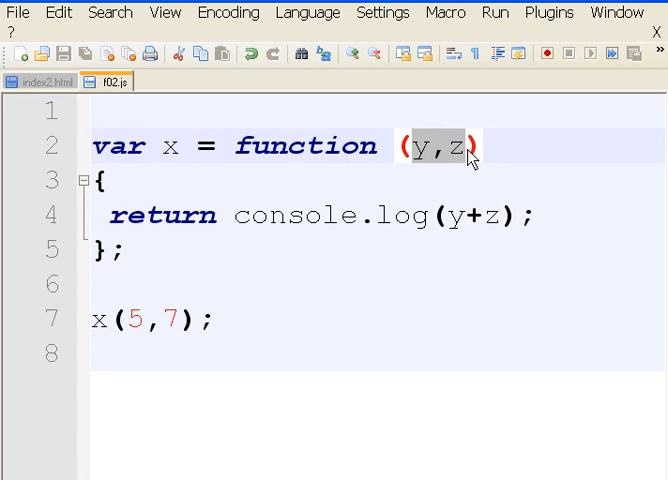
mouse_move(456, 180)
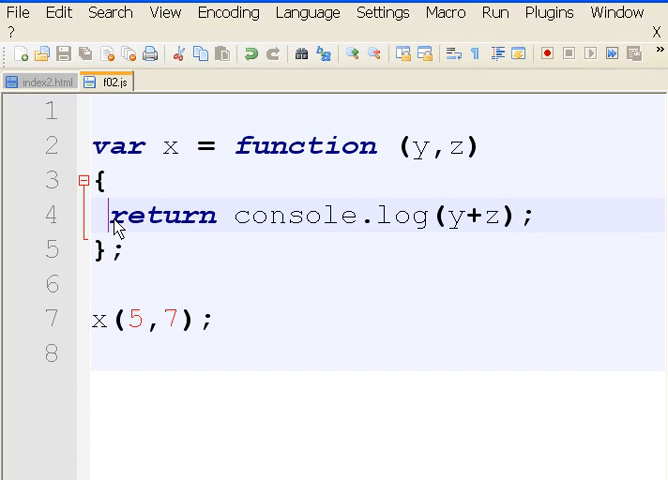
double_click(165, 215)
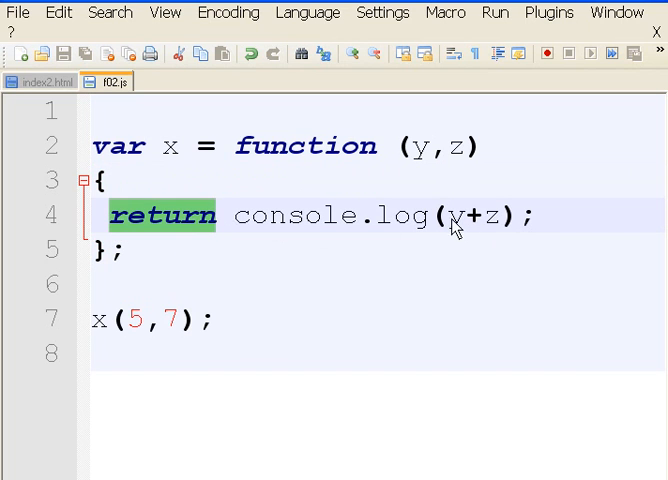
left_click(458, 216)
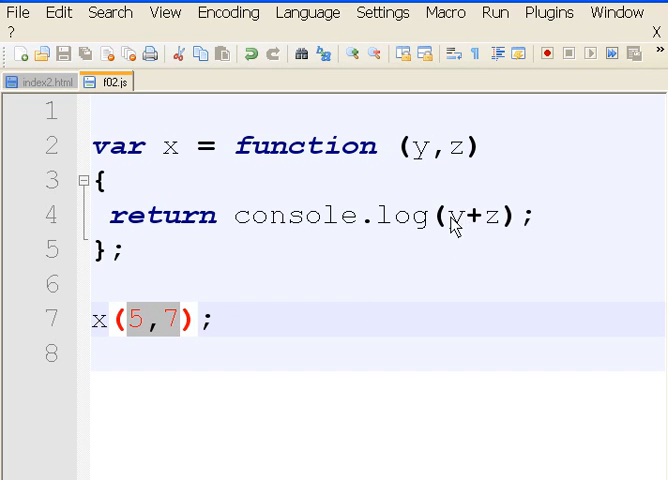
left_click(232, 215)
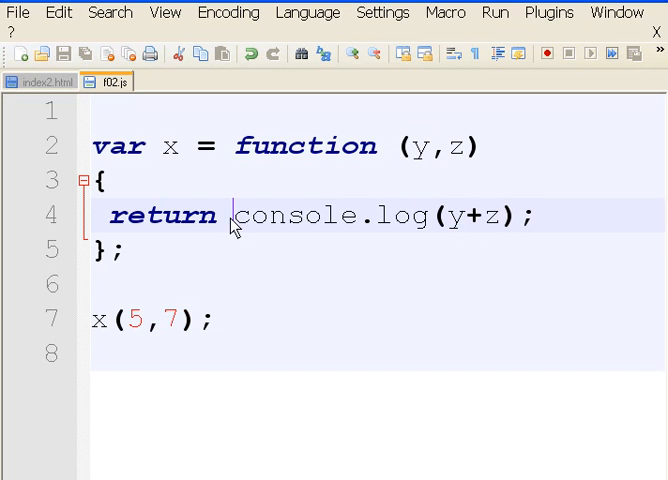
double_click(290, 215)
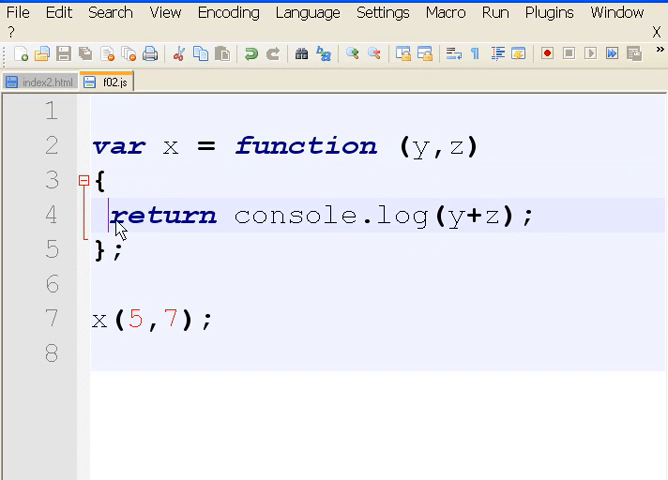
left_click_drag(115, 215, 535, 215)
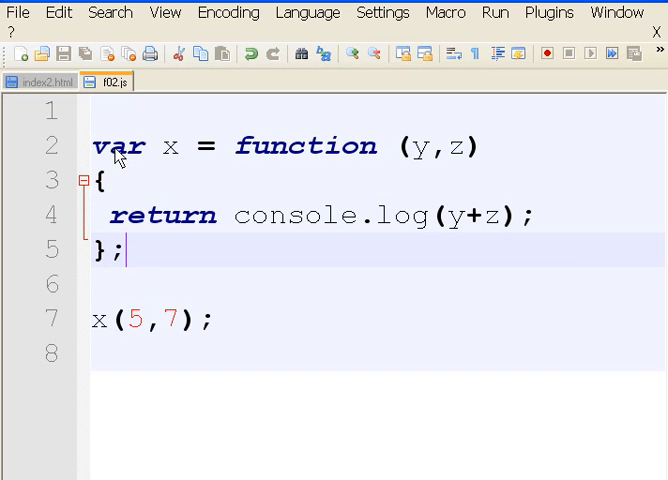
double_click(110, 146)
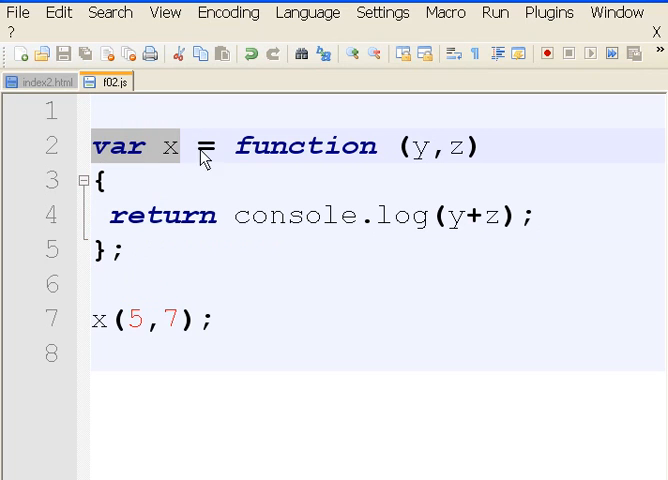
left_click(187, 147)
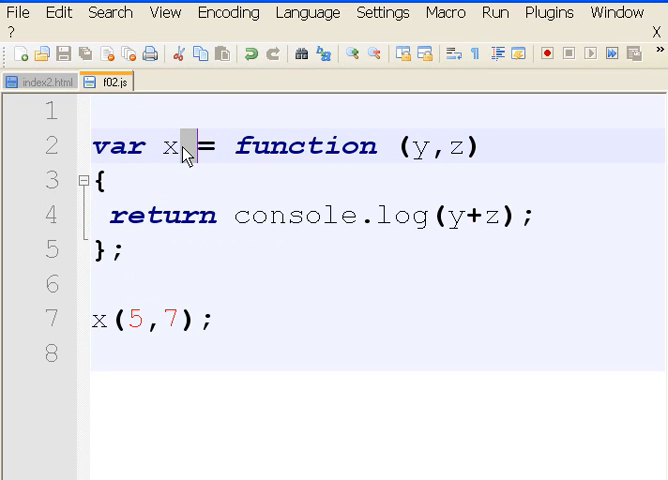
double_click(170, 147)
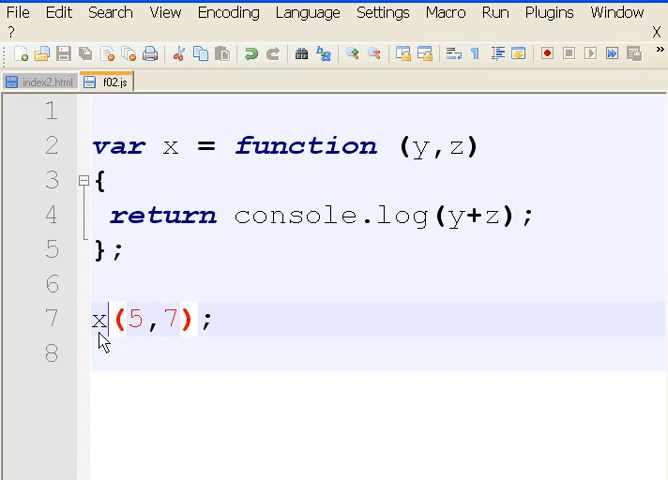
double_click(95, 320)
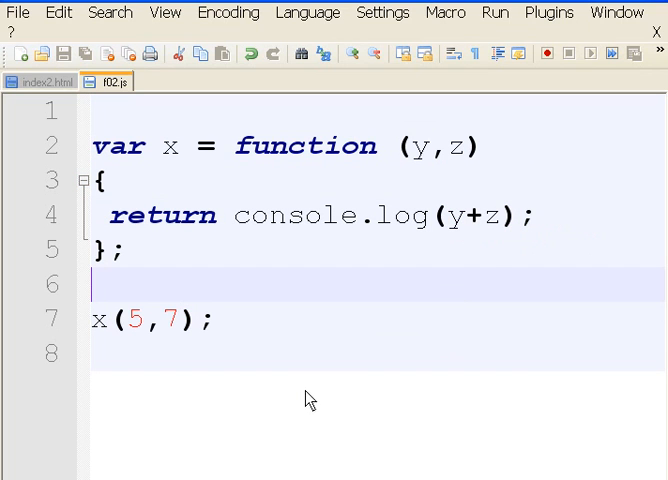
mouse_move(430, 226)
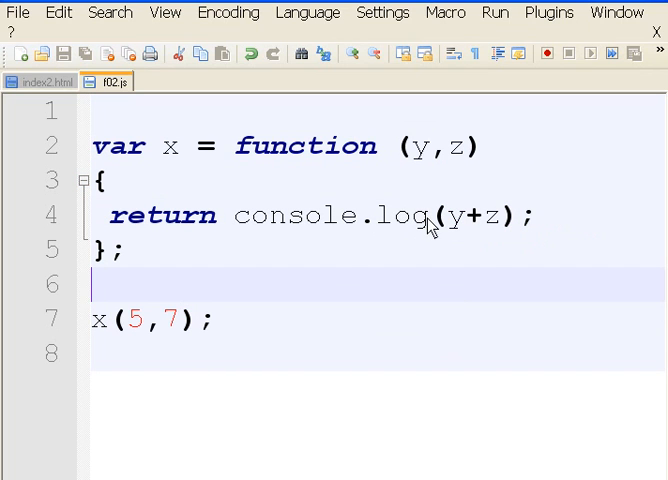
double_click(320, 215)
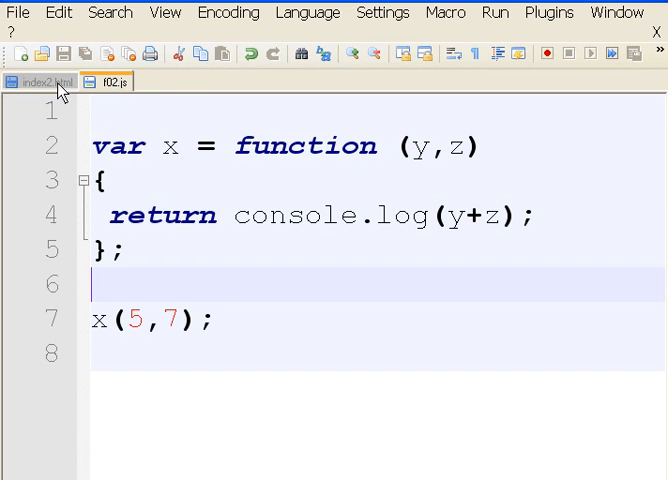
Flip between index2.html and f02.js, settle on index2.html, and bring up the Run menu.
left_click(37, 81)
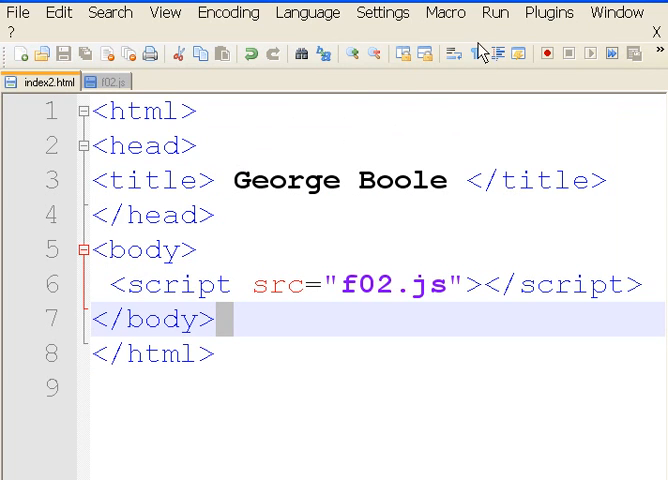
left_click(110, 81)
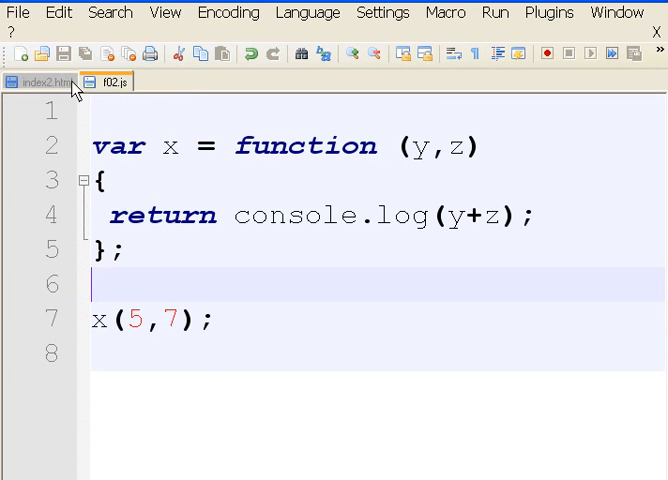
left_click(38, 82)
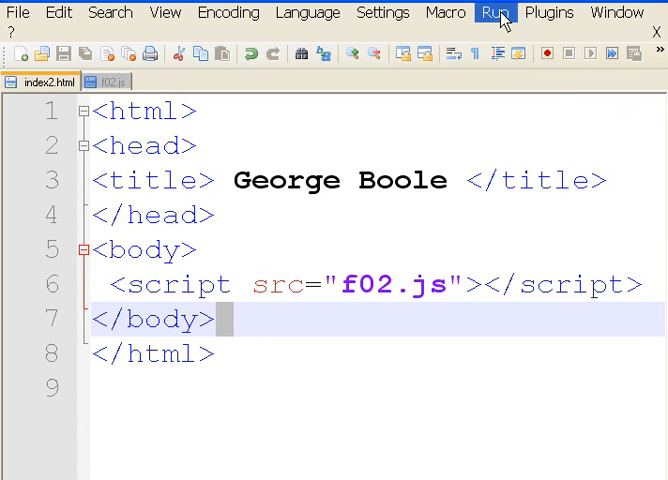
left_click(494, 12)
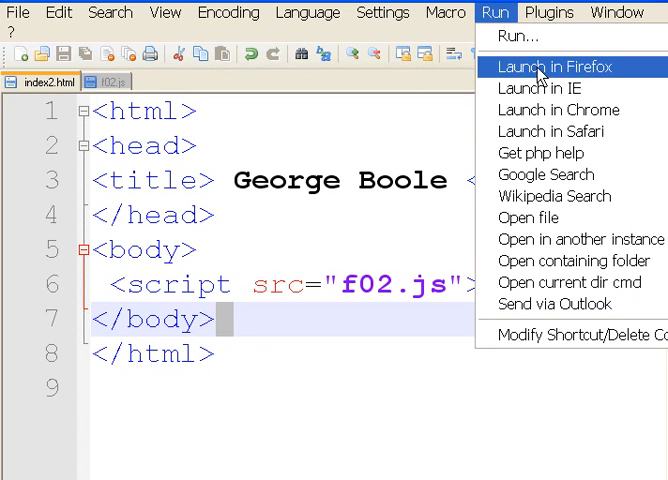
Launch index2.html in Firefox so the console shows 12 logged from f02.js line 4.
left_click(554, 67)
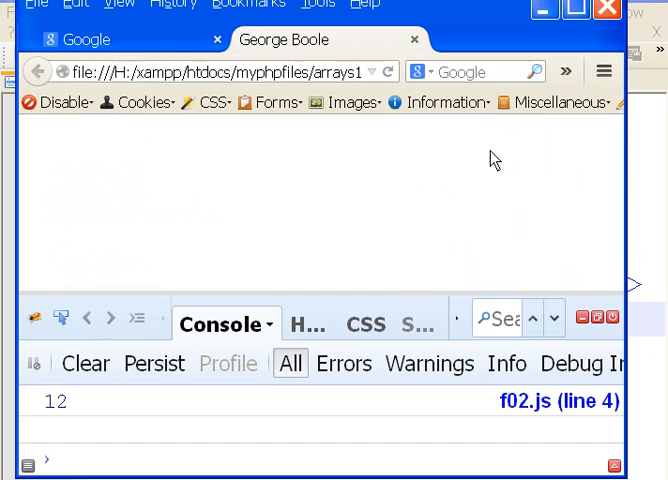
mouse_move(212, 350)
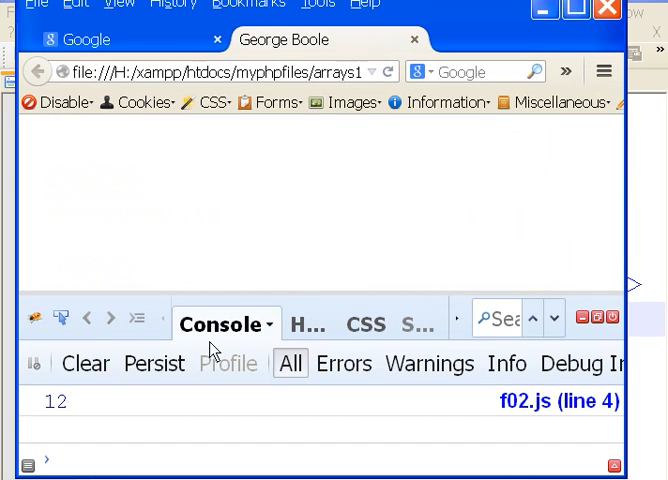
mouse_move(70, 413)
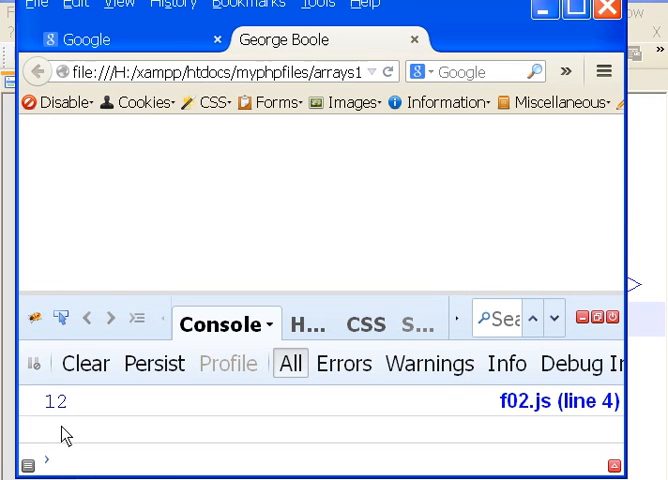
mouse_move(101, 443)
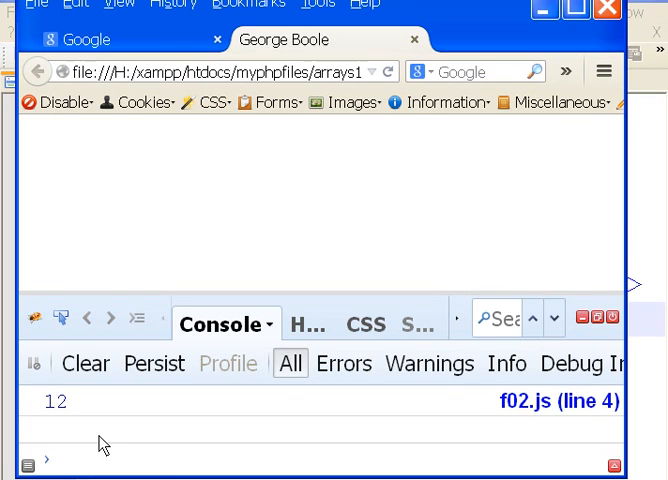
mouse_move(85, 447)
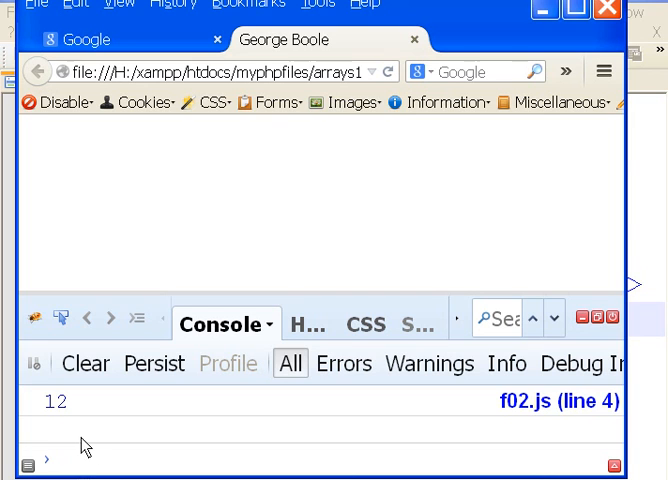
mouse_move(551, 424)
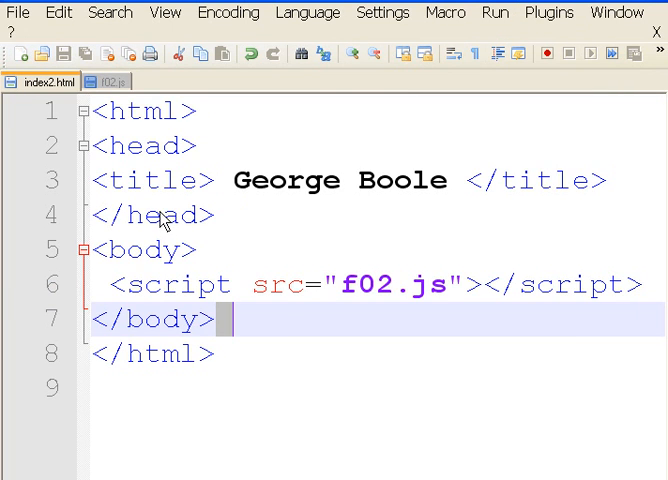
Return to f02.js and highlight the console.log(y+z) line inside function x.
left_click(108, 82)
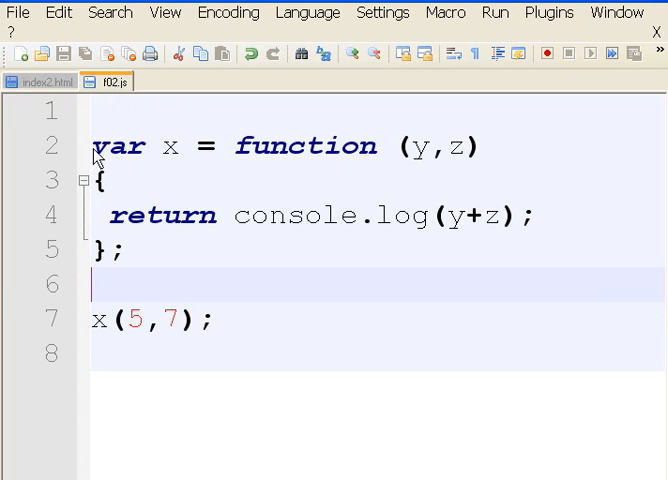
mouse_move(457, 227)
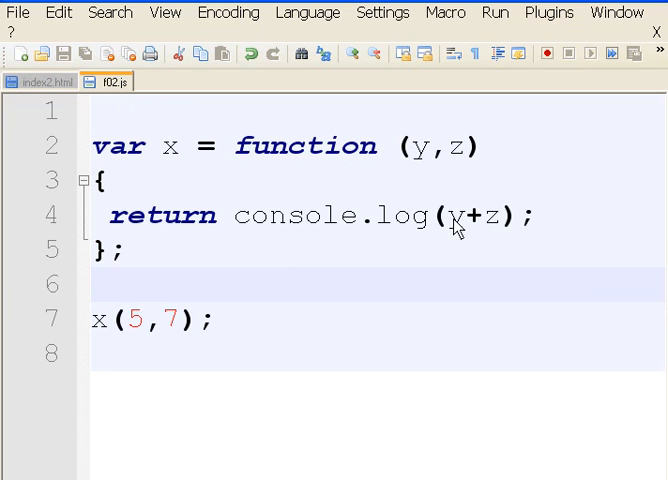
double_click(470, 215)
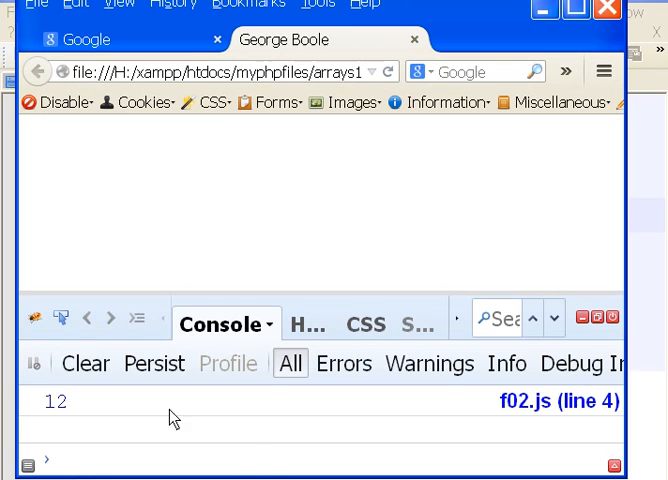
Select the logged value 12 in the Firefox console as the result of x(5,7).
double_click(52, 401)
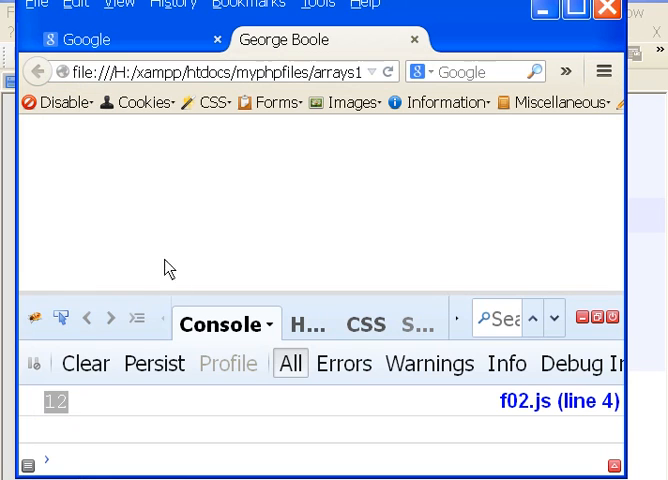
mouse_move(220, 350)
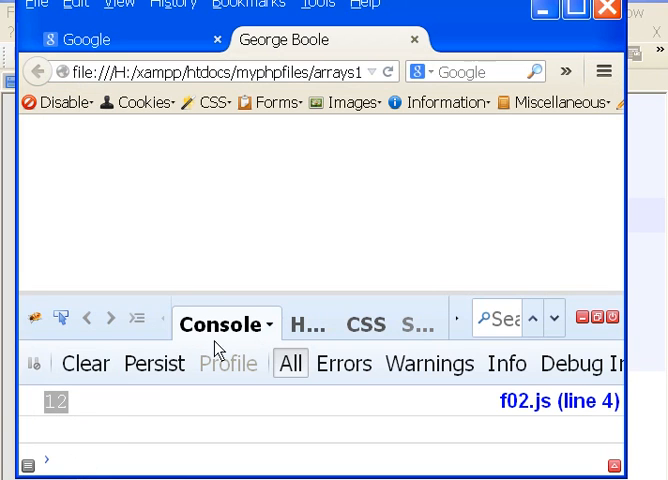